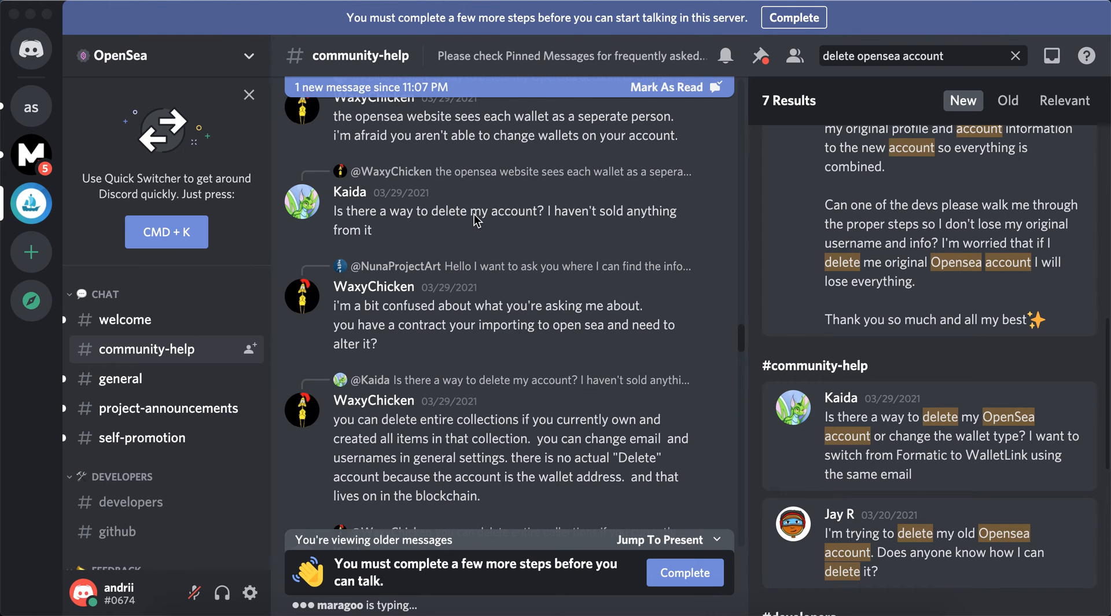
scroll(up, 3)
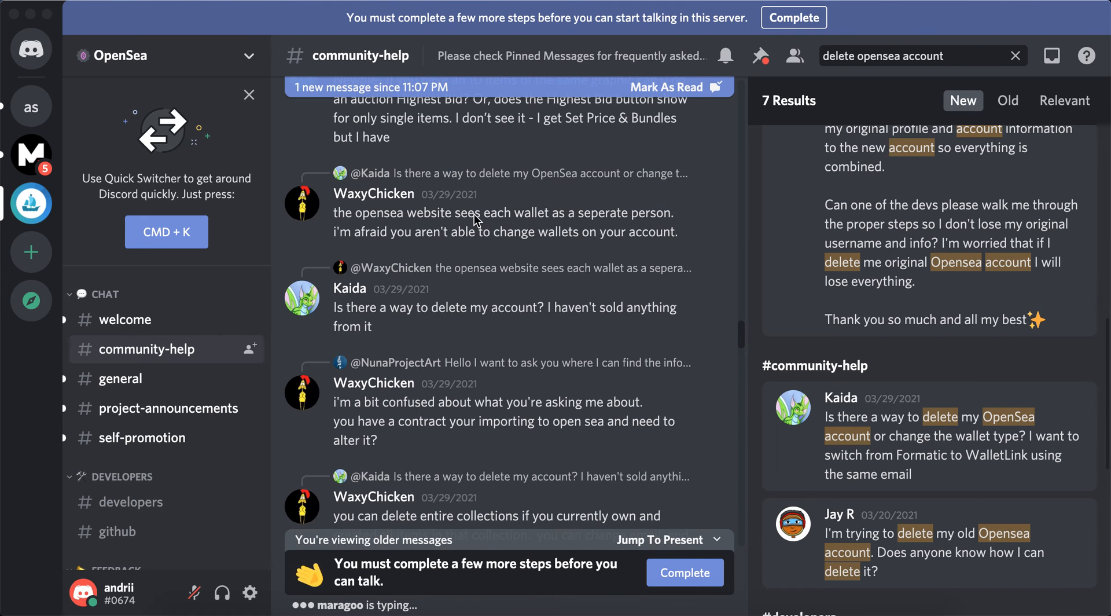
mouse_move(551, 231)
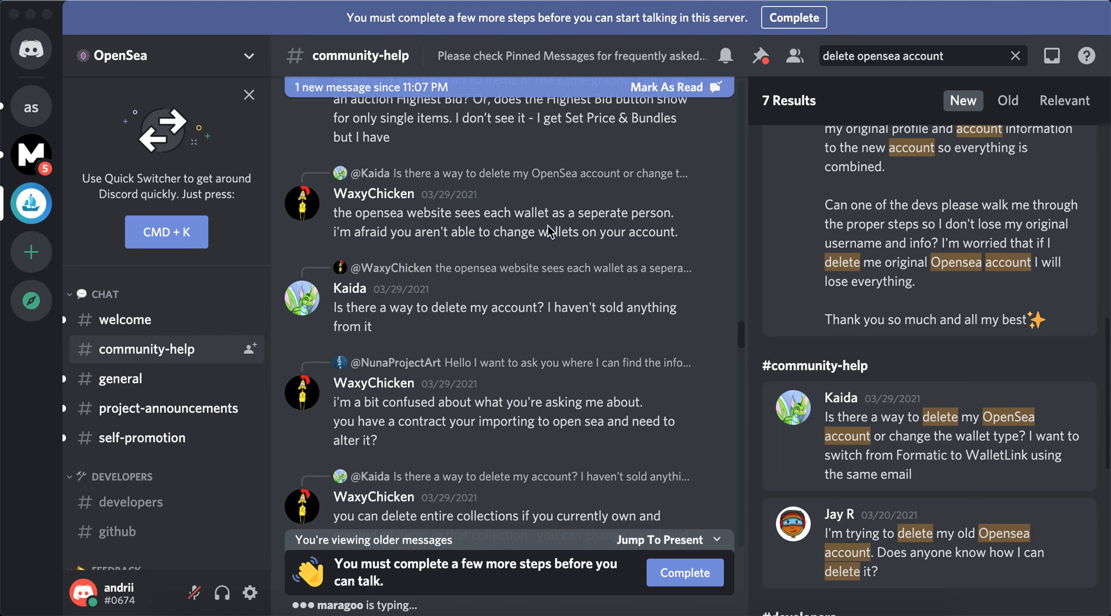
mouse_move(455, 317)
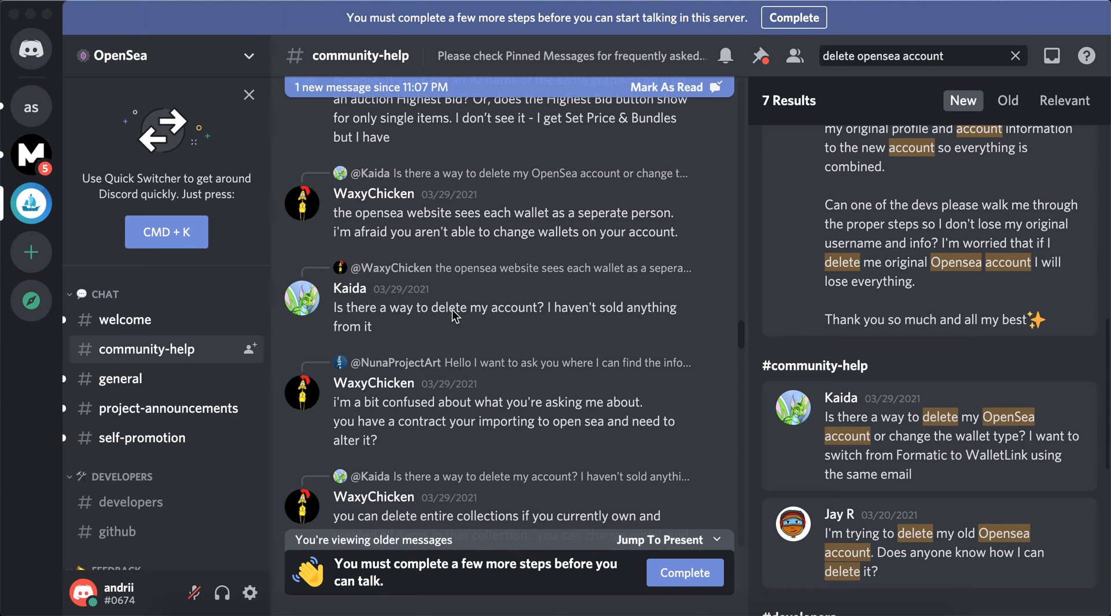
mouse_move(618, 331)
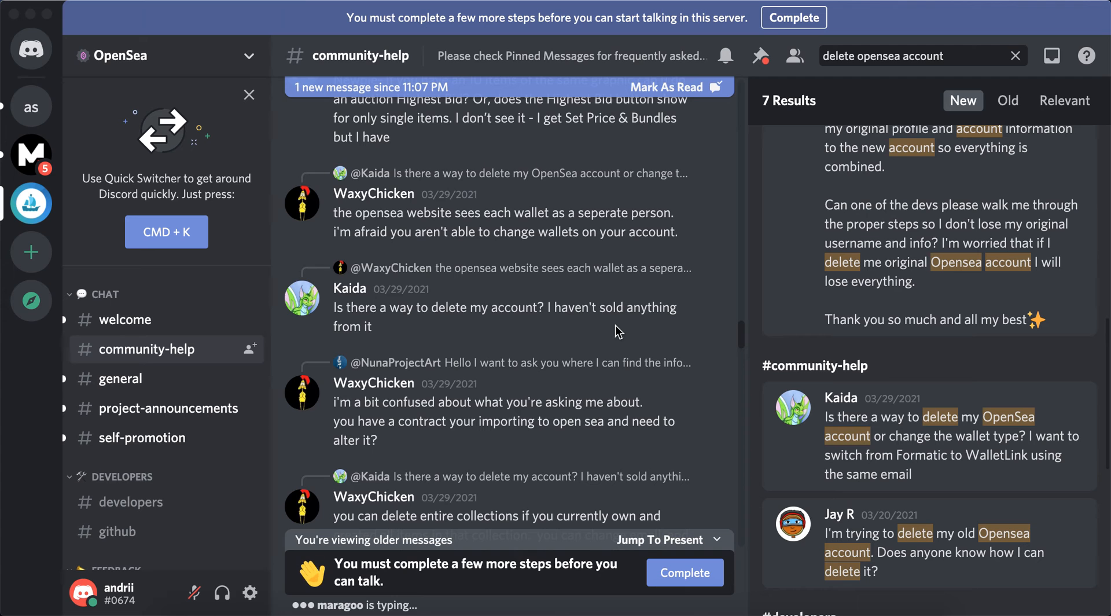
scroll(down, 3)
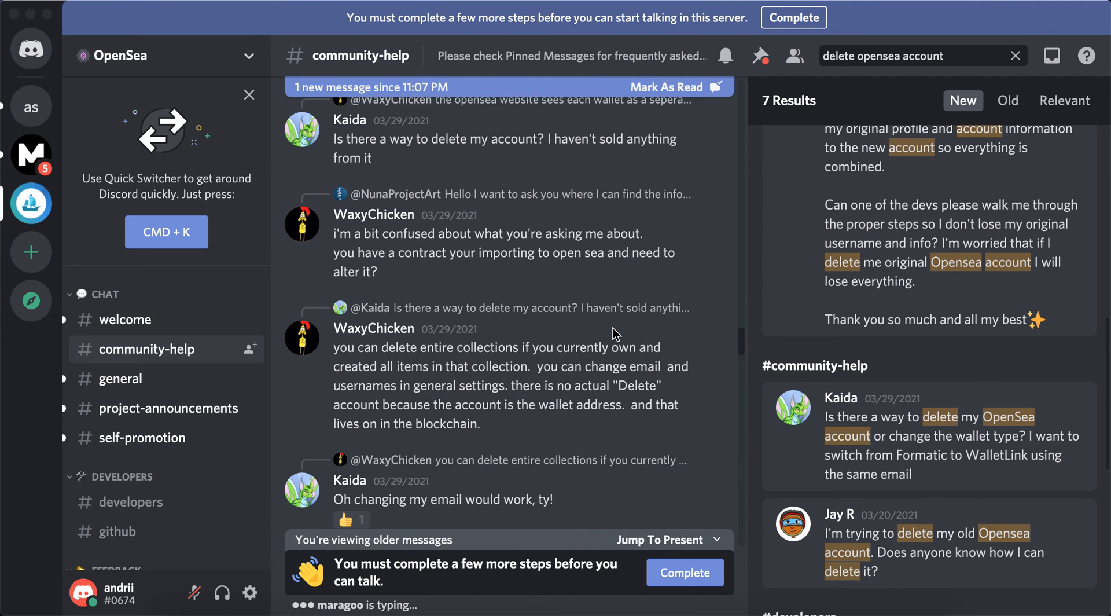
scroll(down, 3)
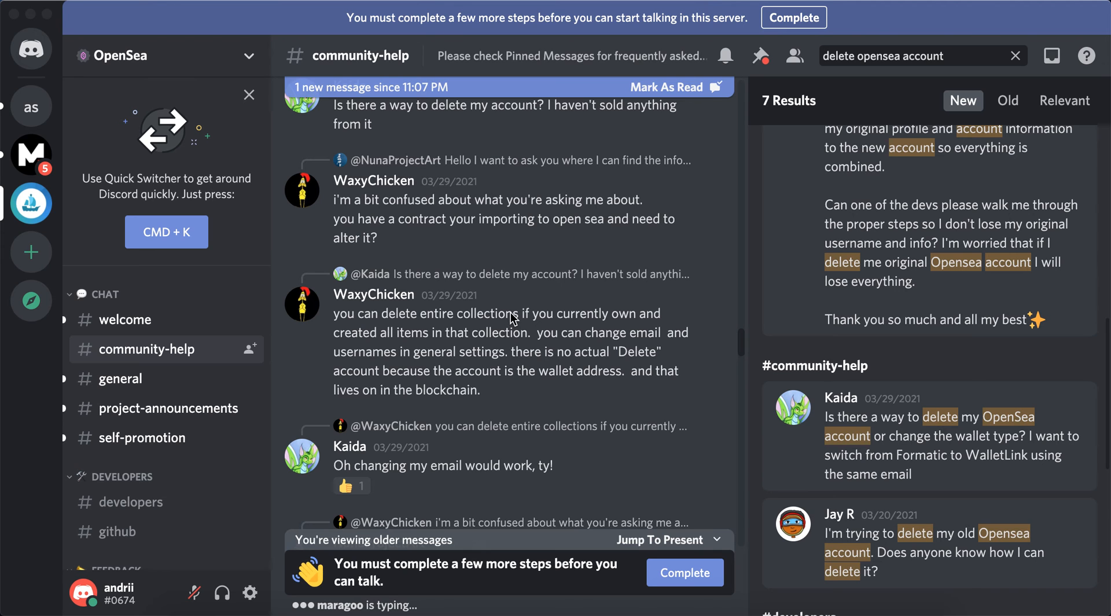
mouse_move(527, 309)
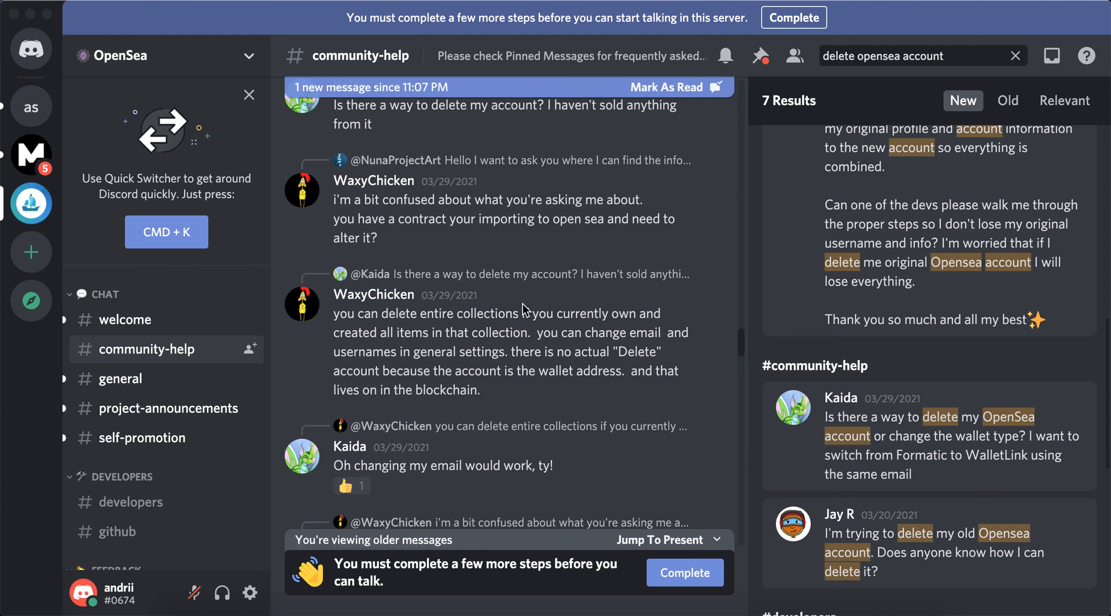
scroll(down, 3)
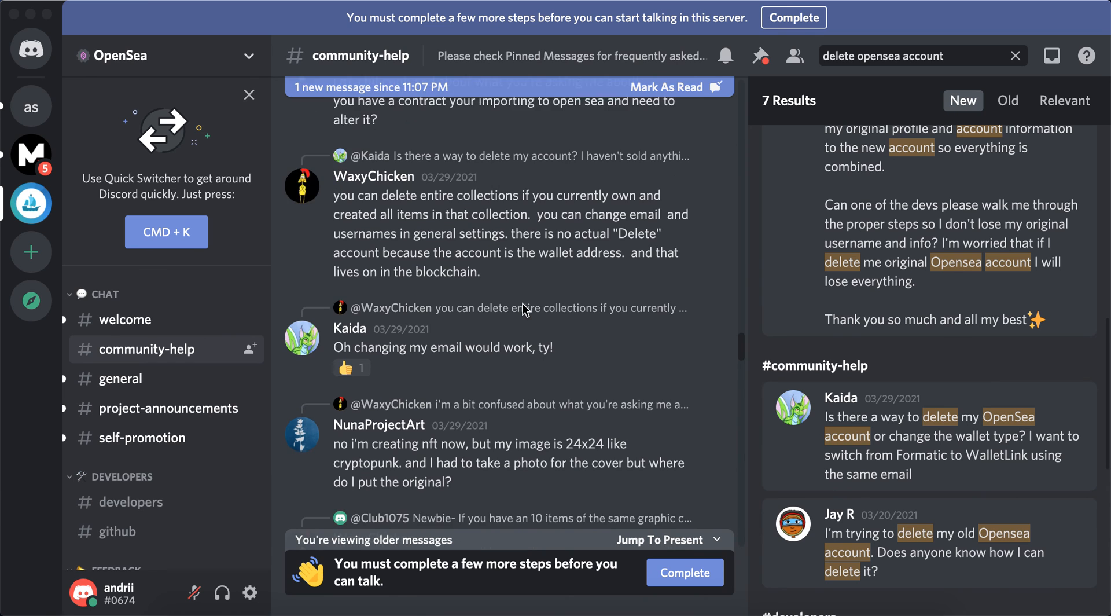
scroll(up, 3)
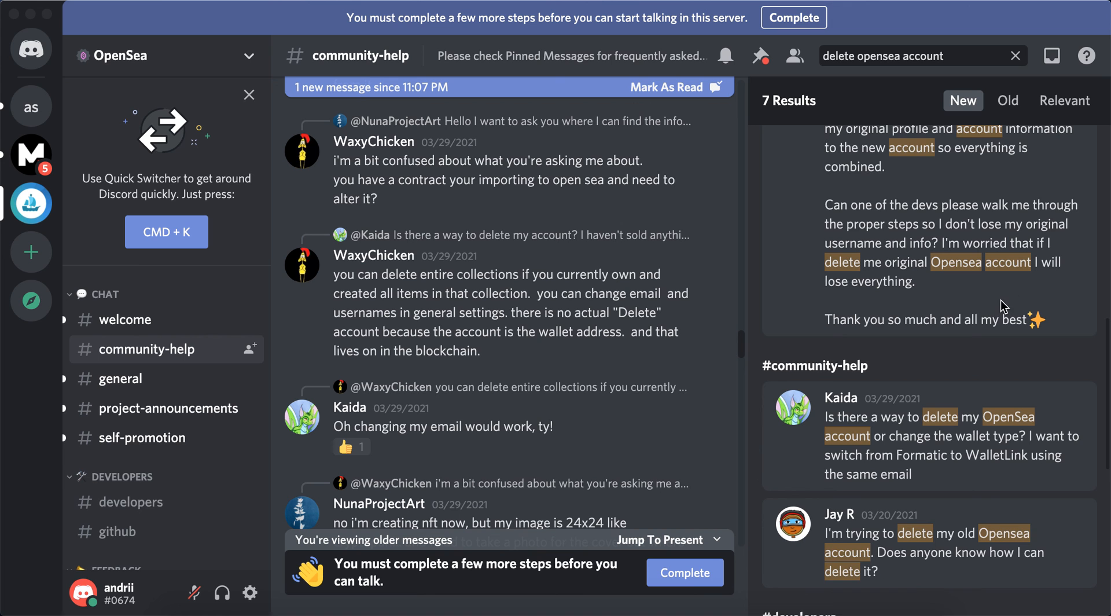
scroll(down, 3)
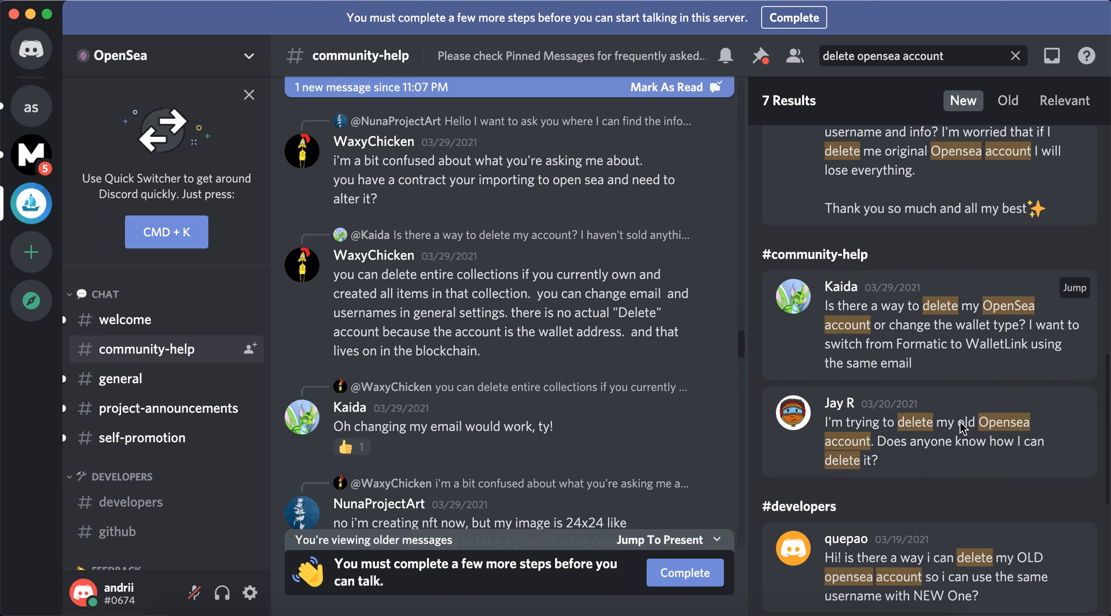
click(1074, 404)
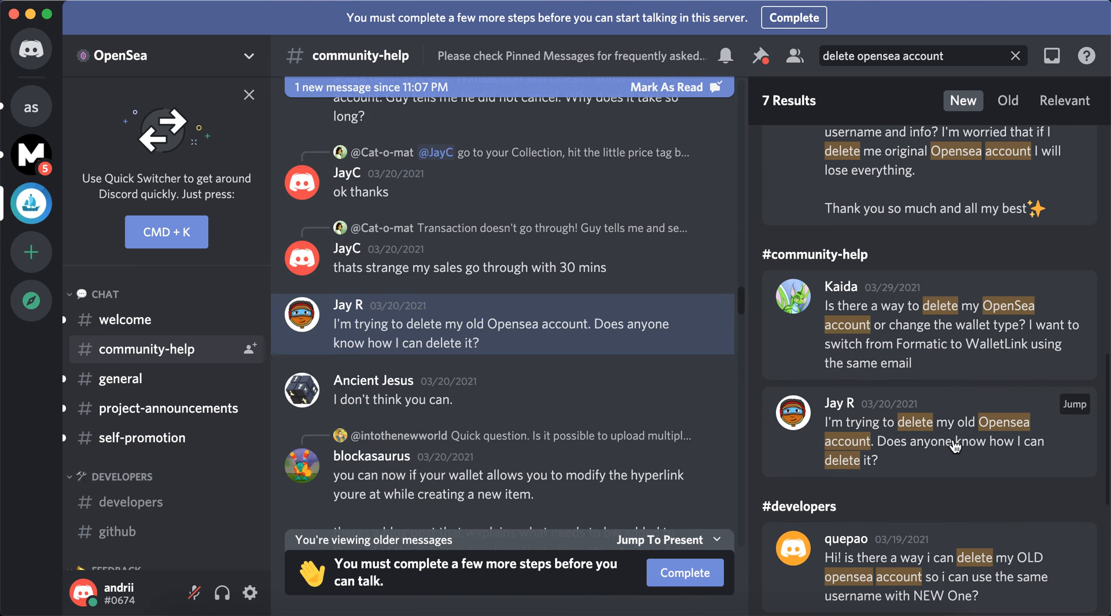
scroll(down, 3)
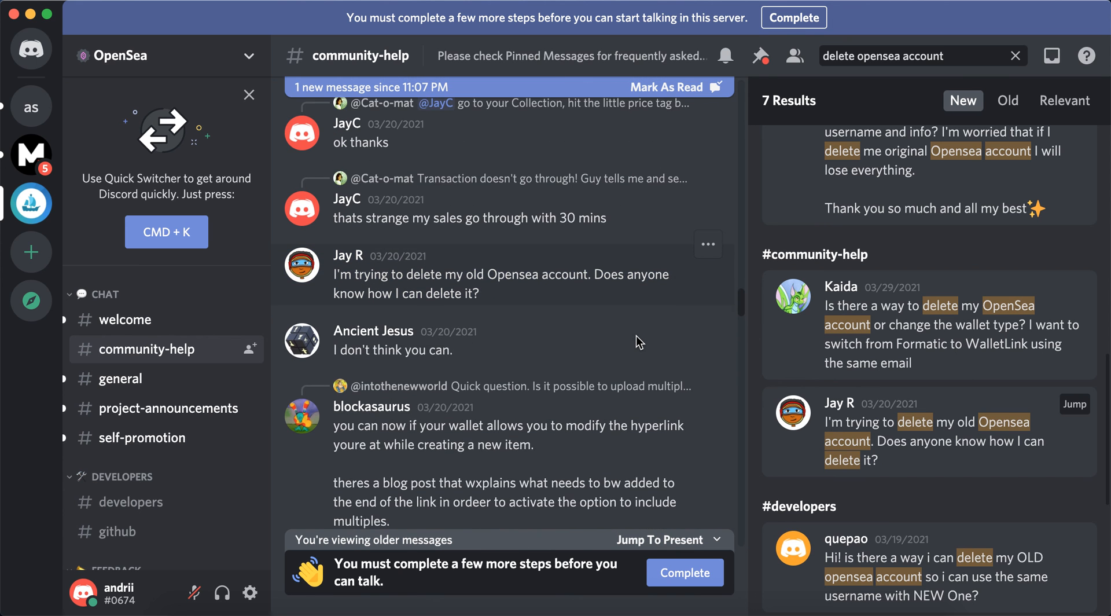
scroll(down, 3)
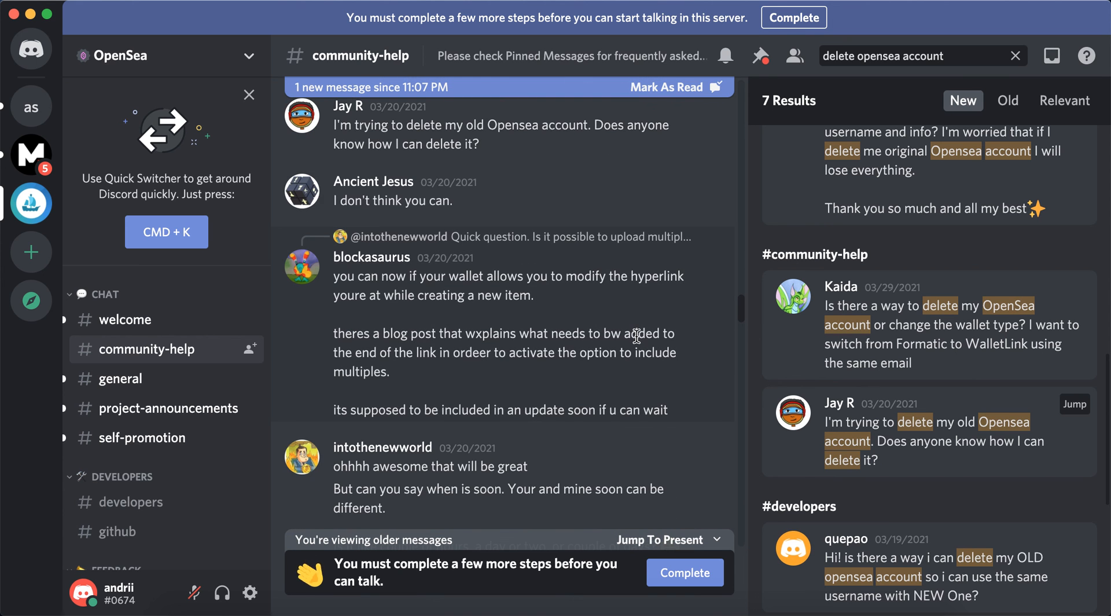
scroll(down, 3)
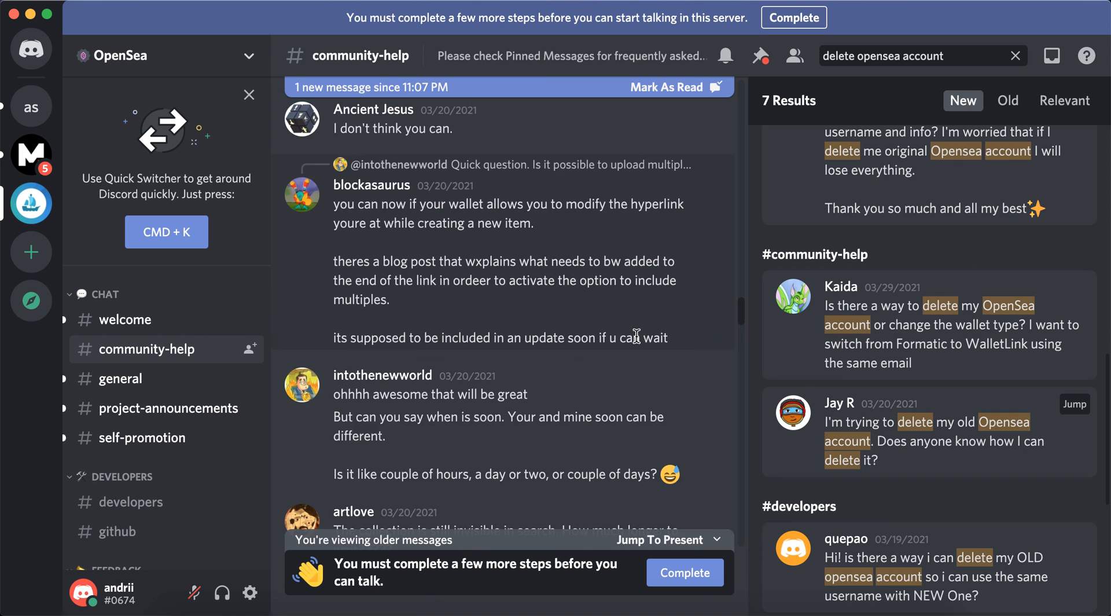
scroll(down, 3)
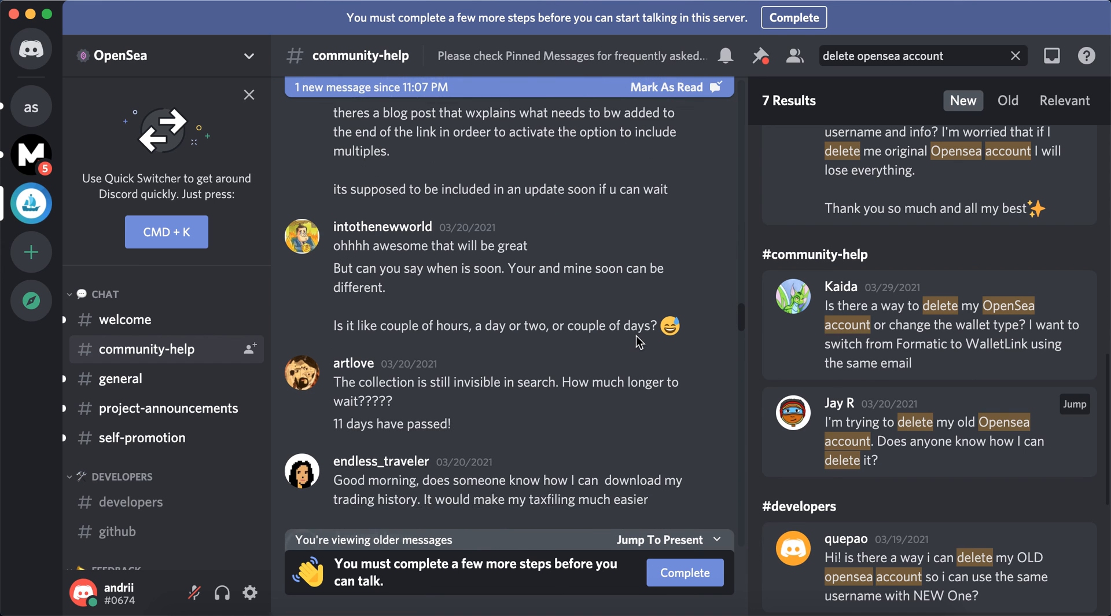
scroll(down, 3)
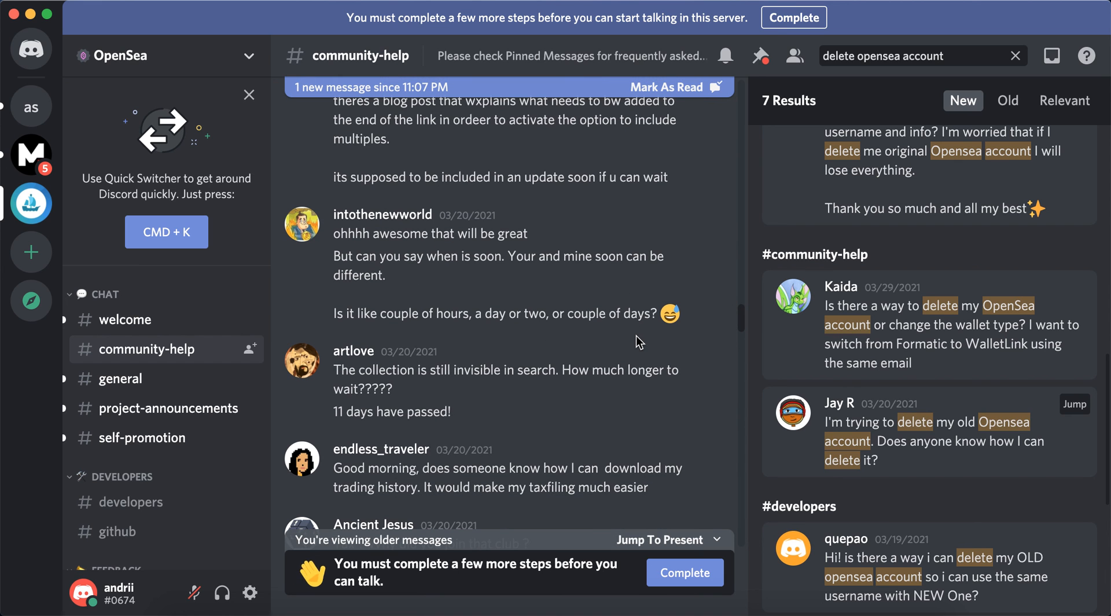